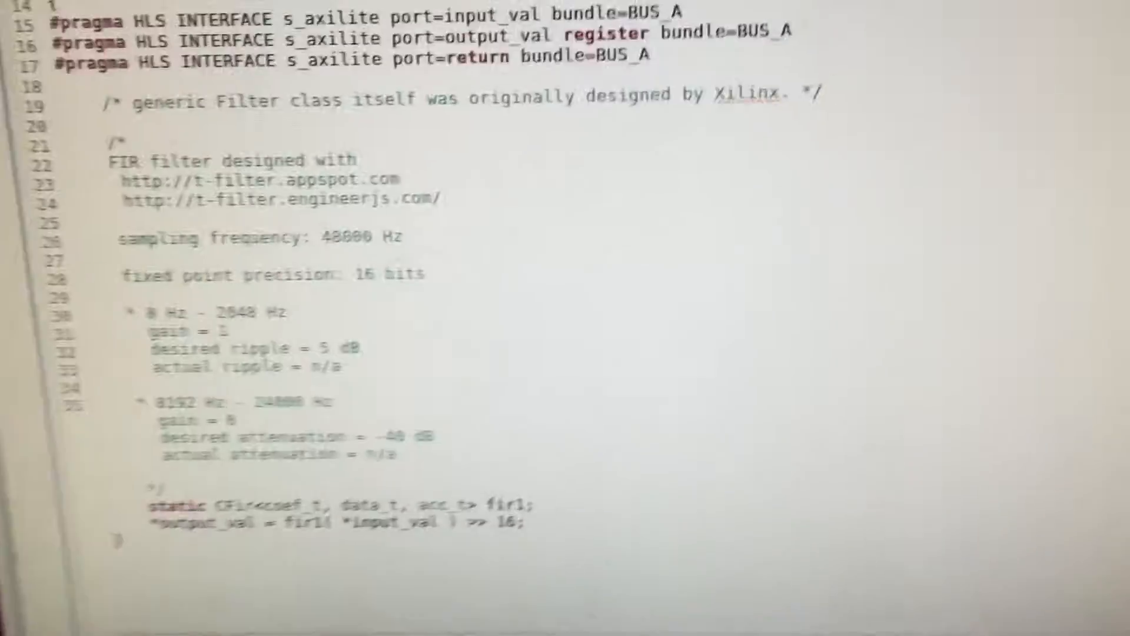
scroll("up", 3)
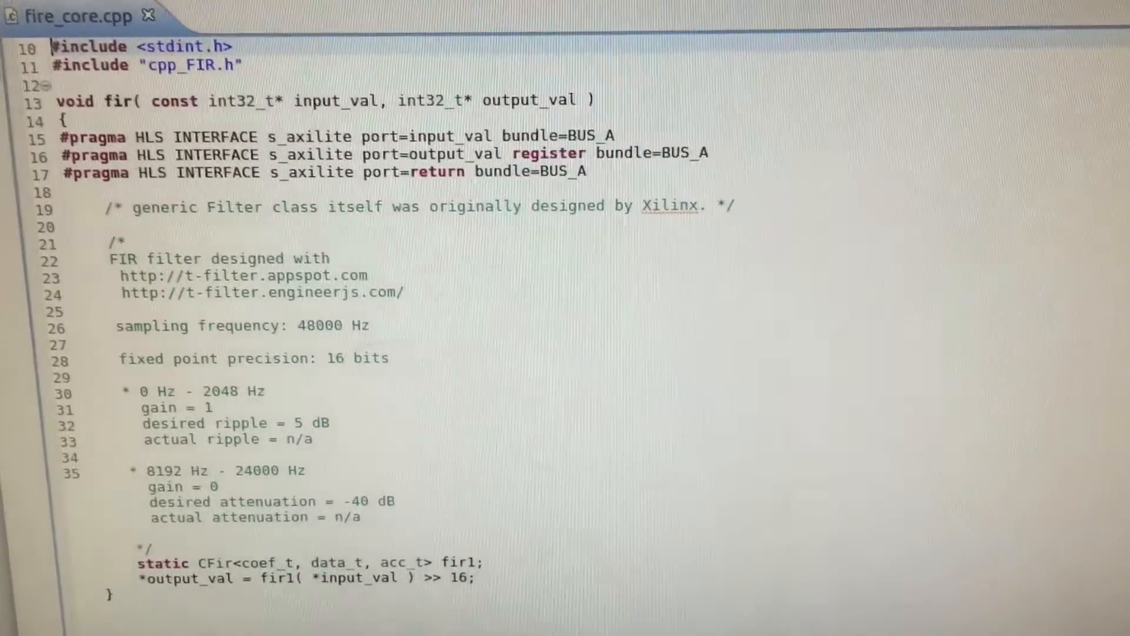
scroll("down", 3)
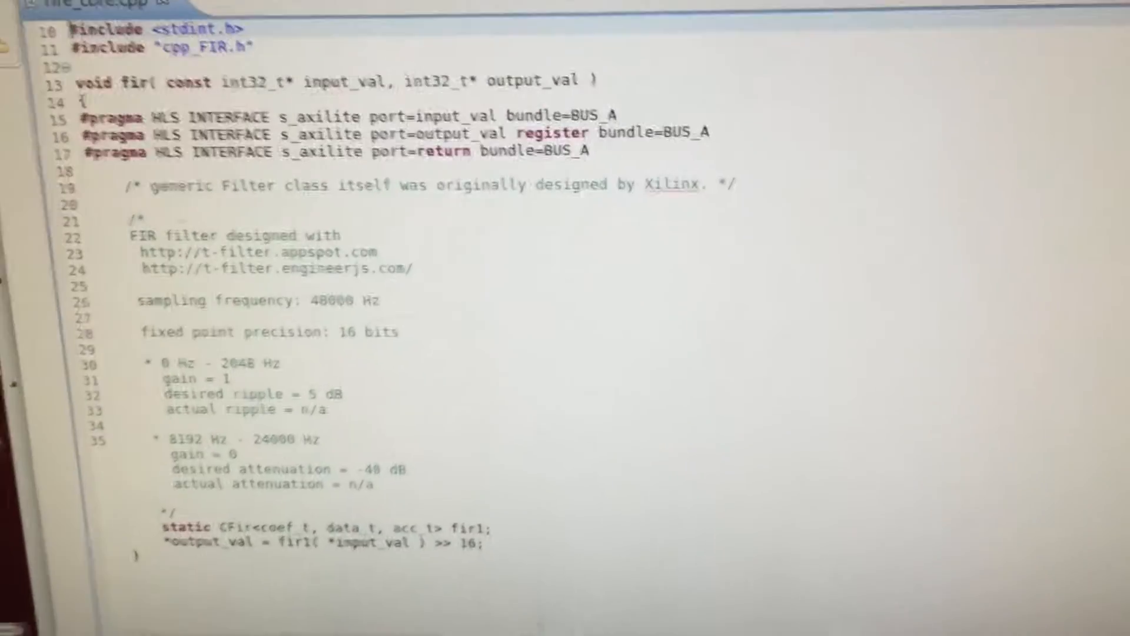
scroll("down", 3)
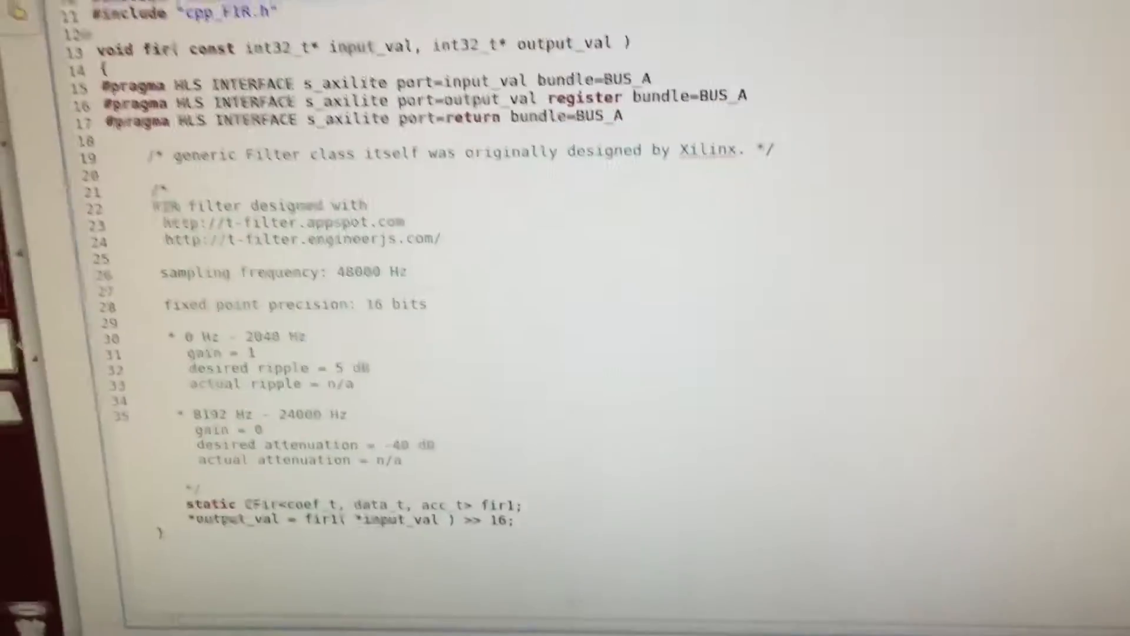
scroll("down", 3)
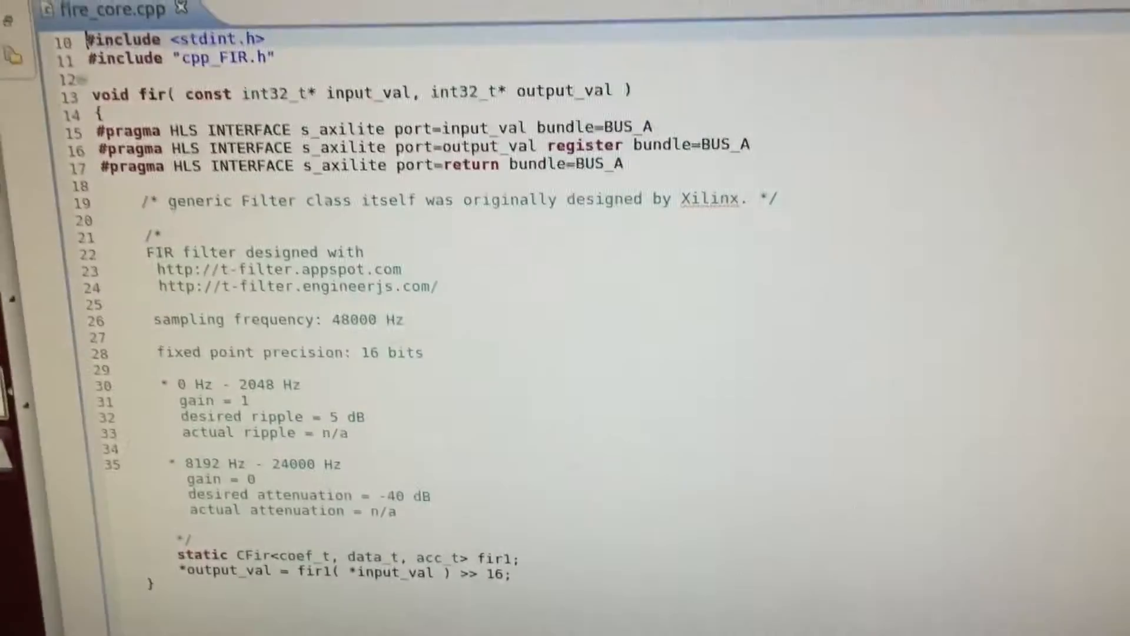